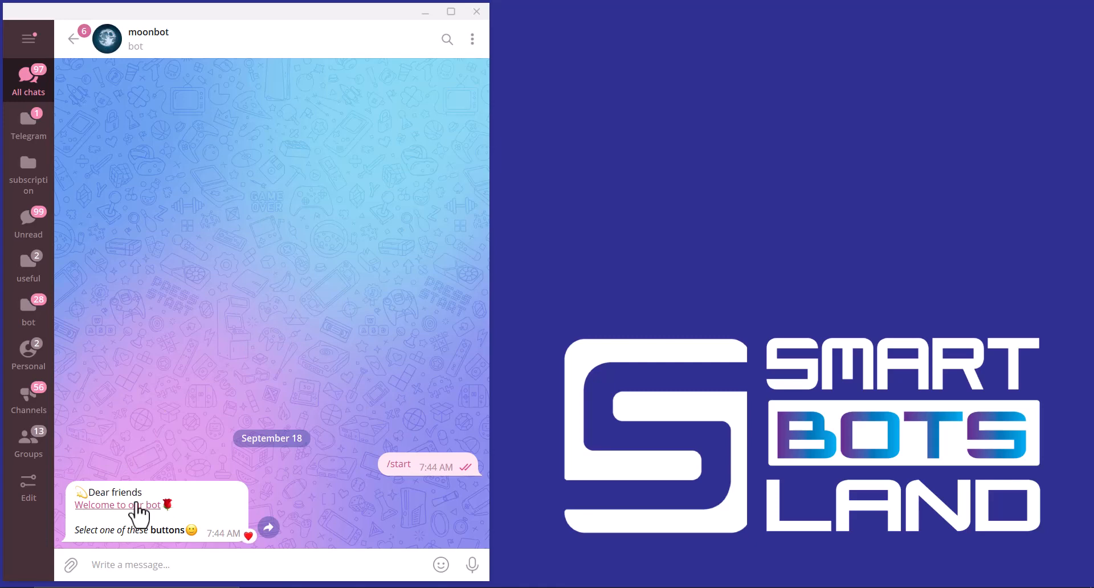
mouse_move(142, 548)
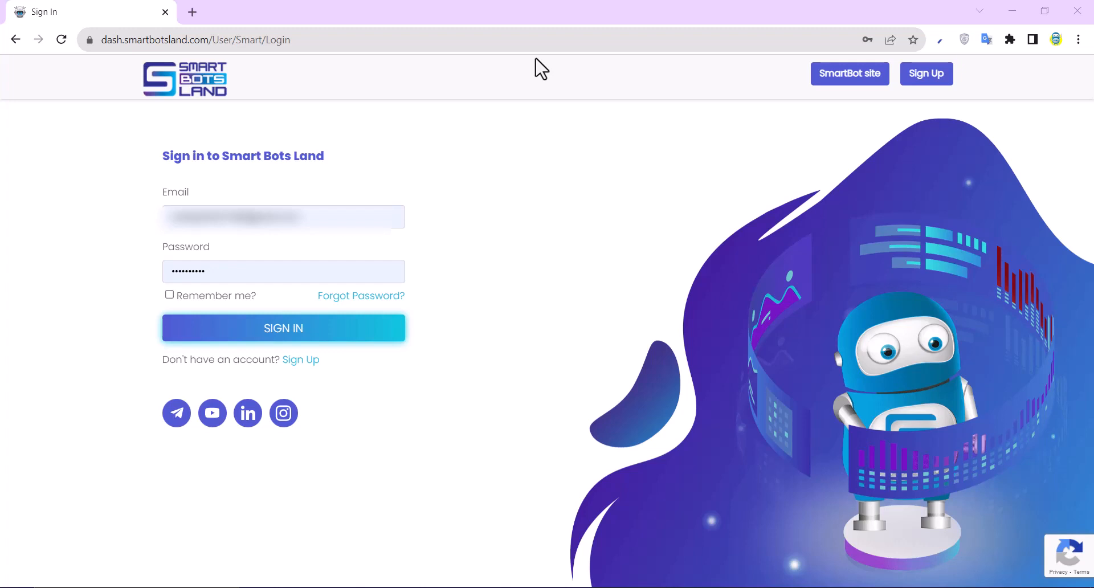
mouse_move(794, 151)
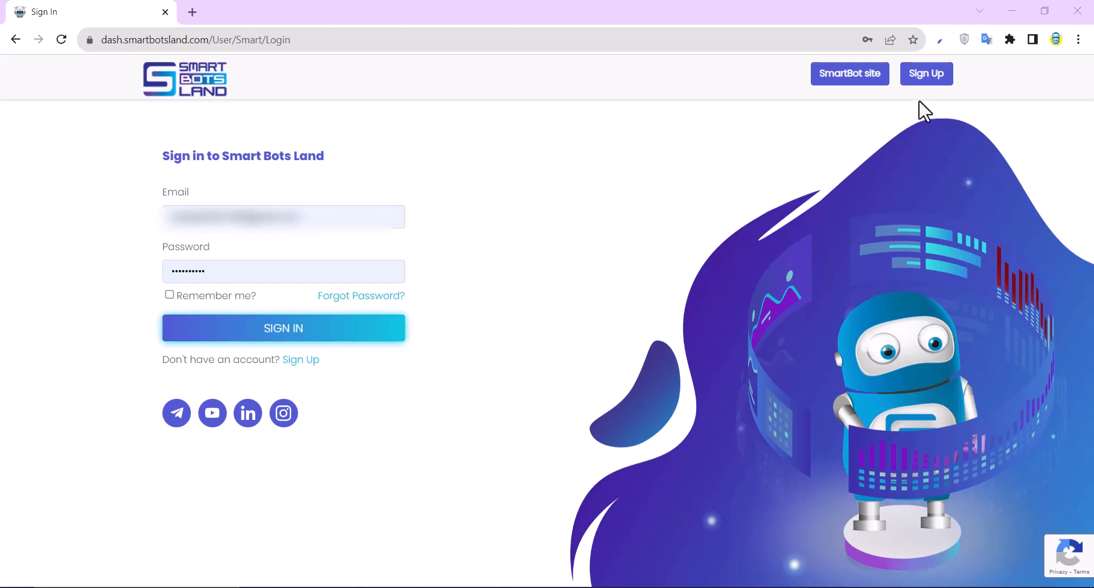
mouse_move(485, 337)
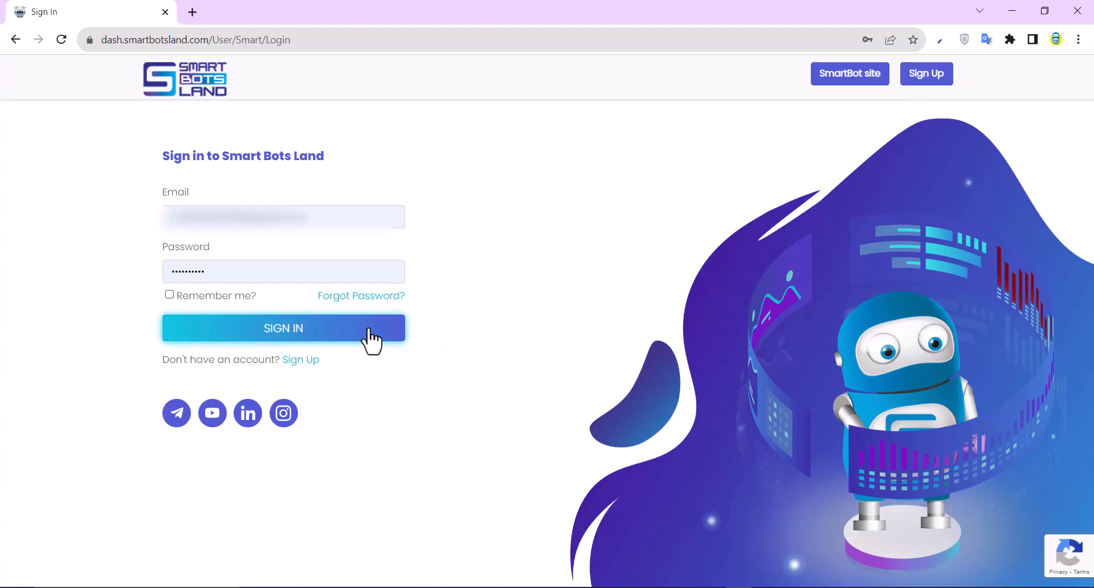
Step: Sign in to Smart Bots Land and land on the moonbot admin dashboard
left_click(284, 328)
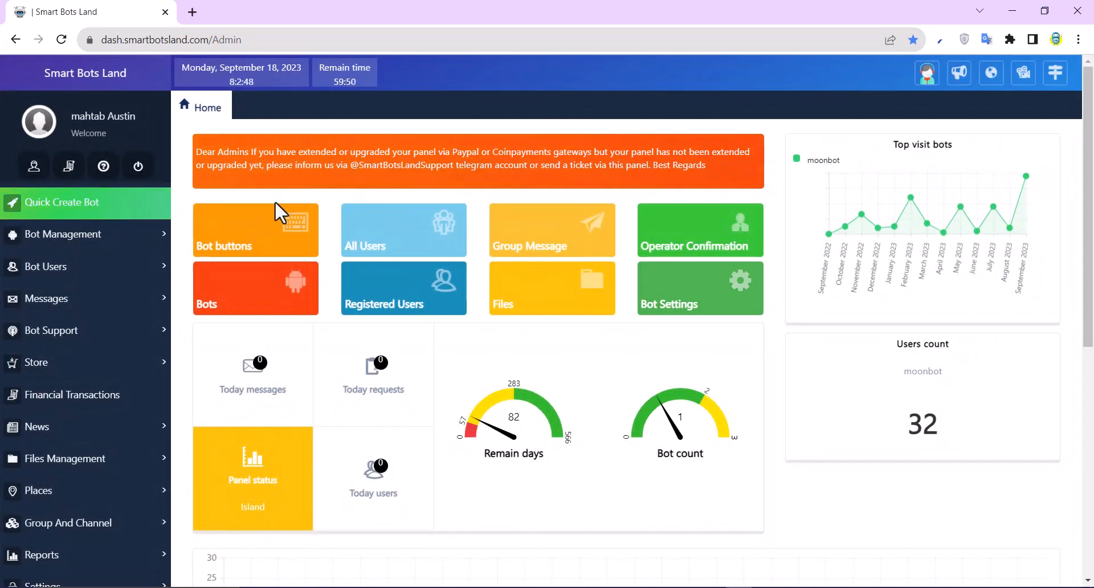
Step: Show moonbot's bot buttons list (Start button, About us, Address, moon, web app)
left_click(254, 230)
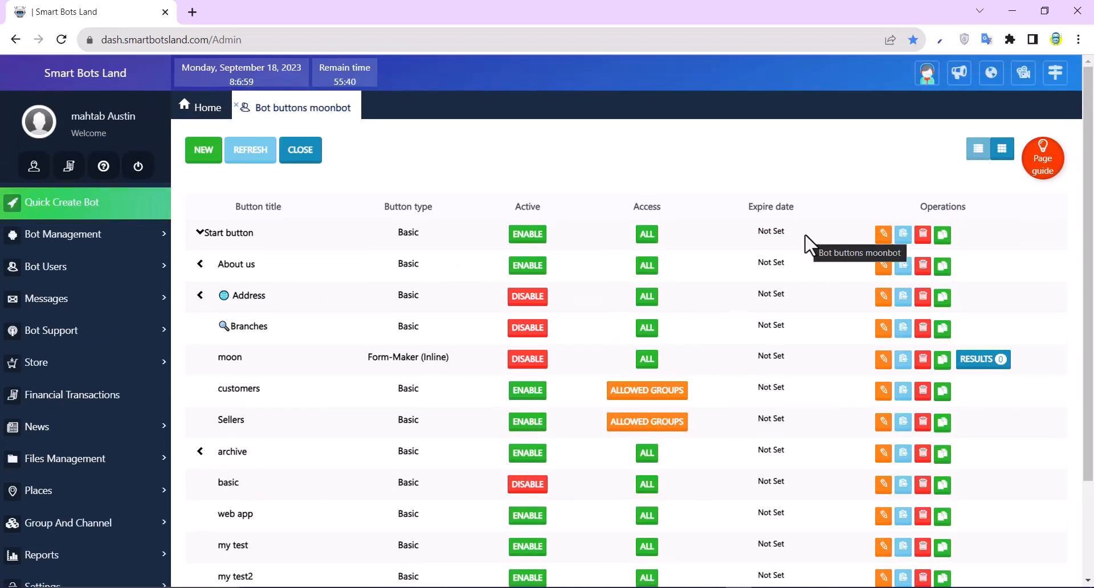
scroll("down", 3)
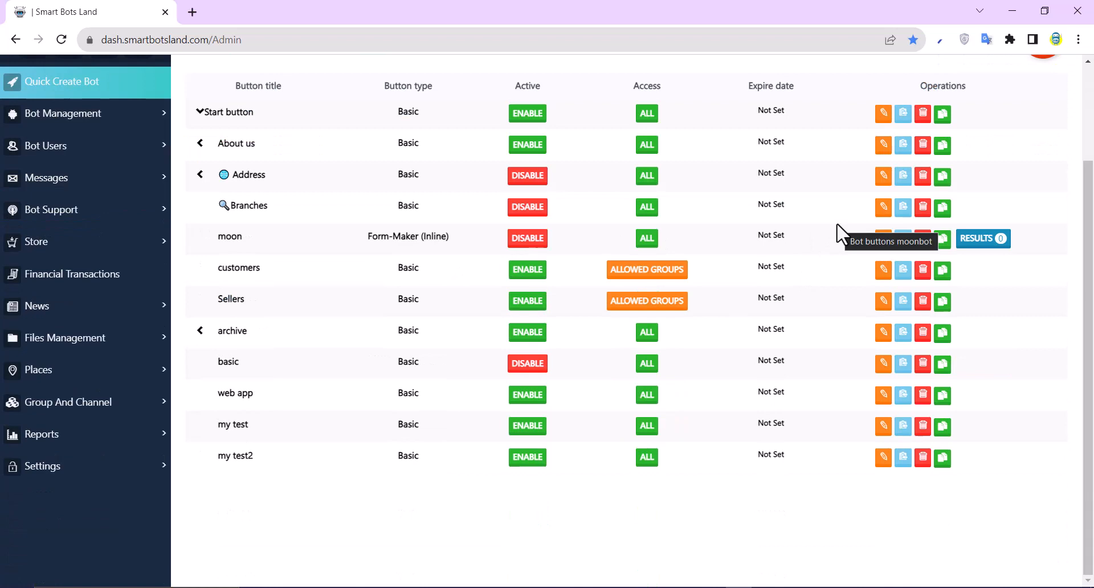
mouse_move(882, 395)
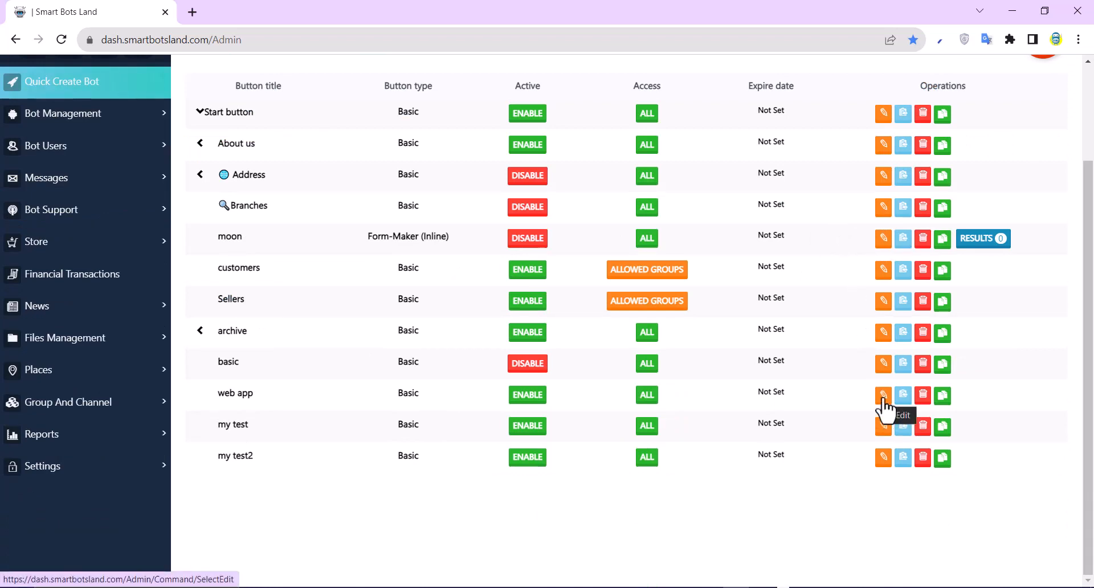
Step: Edit the web app button's Message row and switch it to Markdown parse mode
left_click(882, 395)
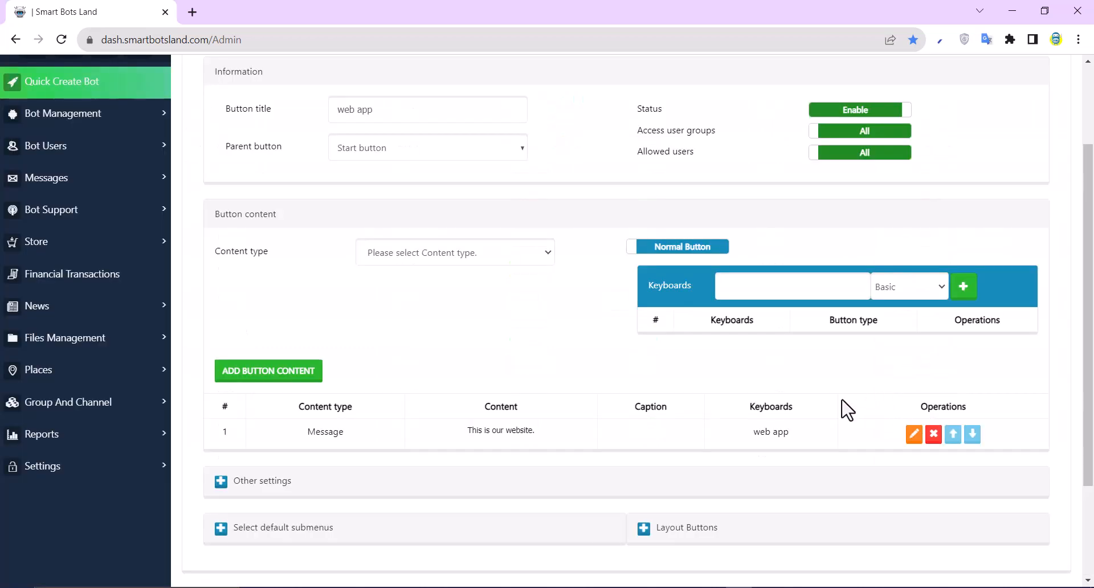
mouse_move(913, 434)
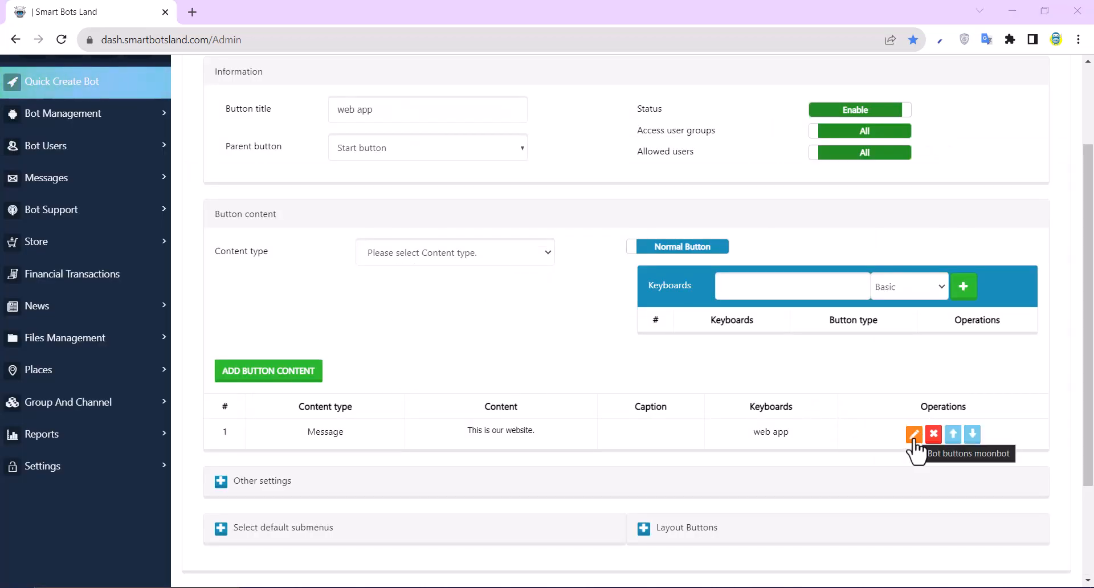
left_click(914, 434)
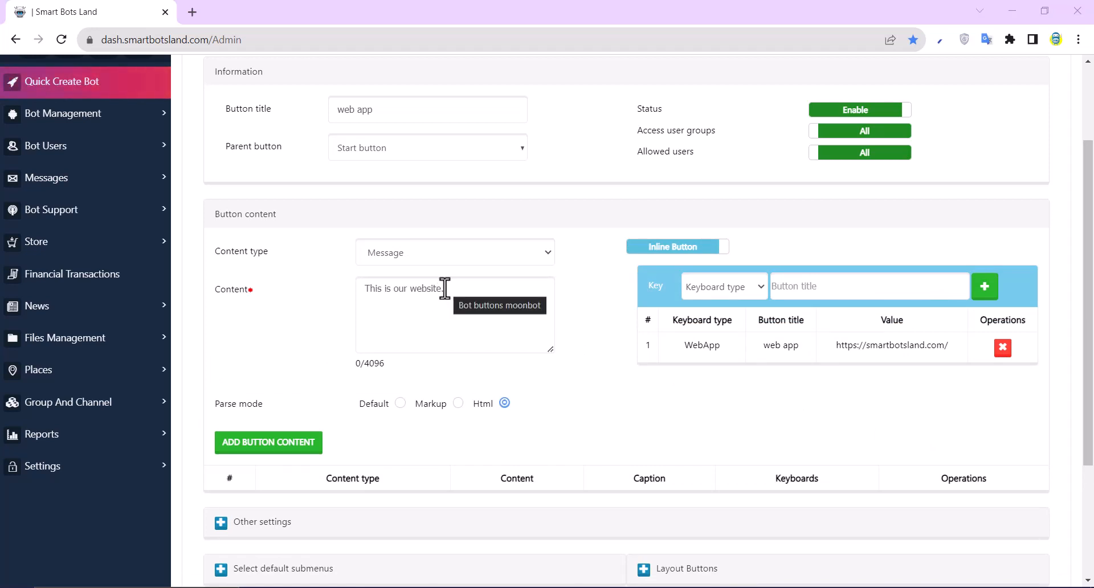
mouse_move(430, 385)
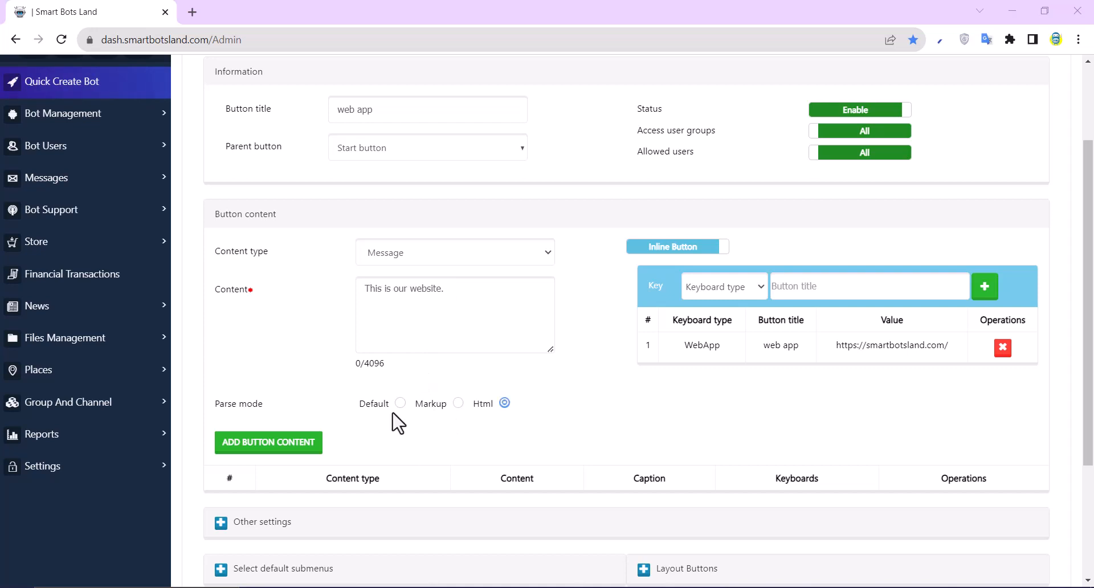
left_click(458, 403)
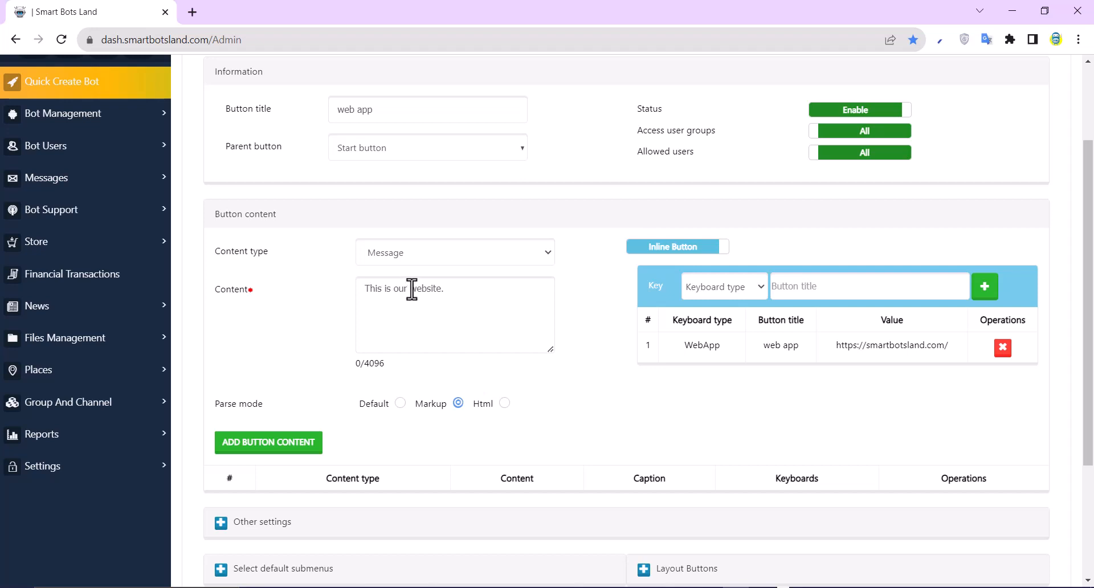
type("[website]")
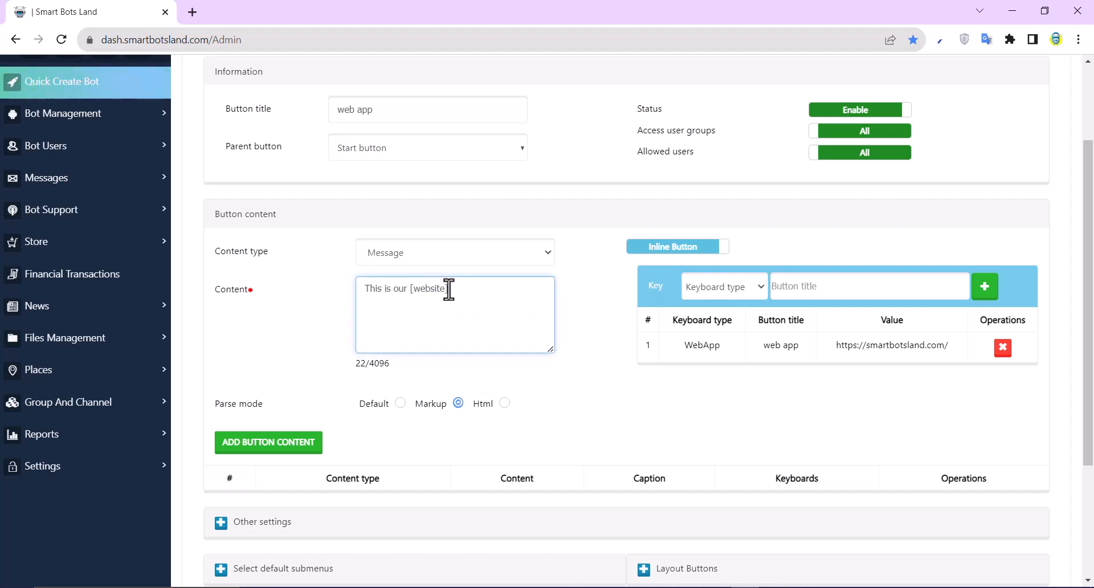
type("].")
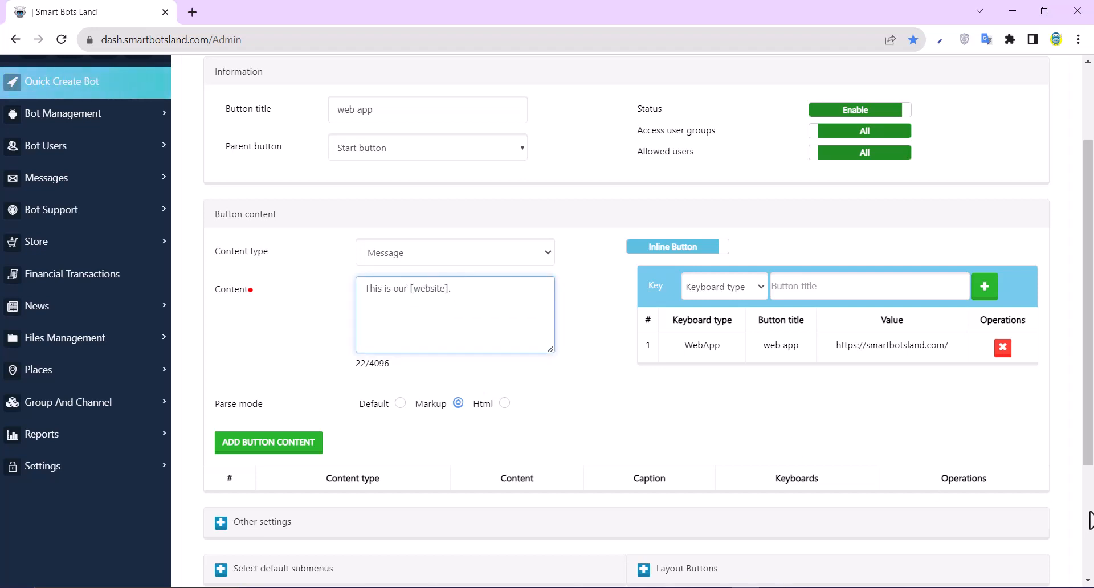
type("(")
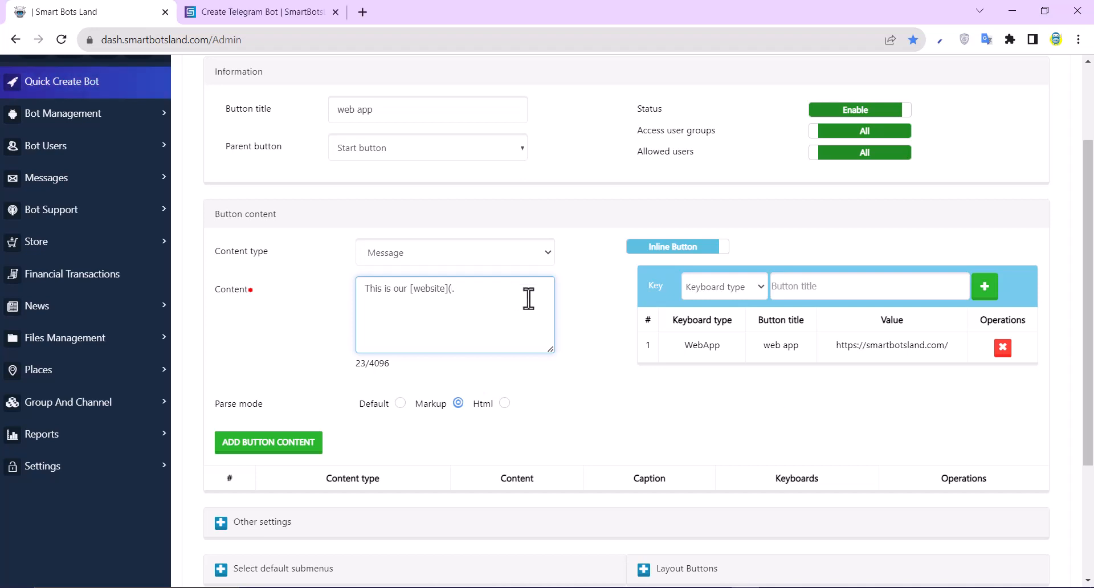
type("(https://smartbotsland.com/.")
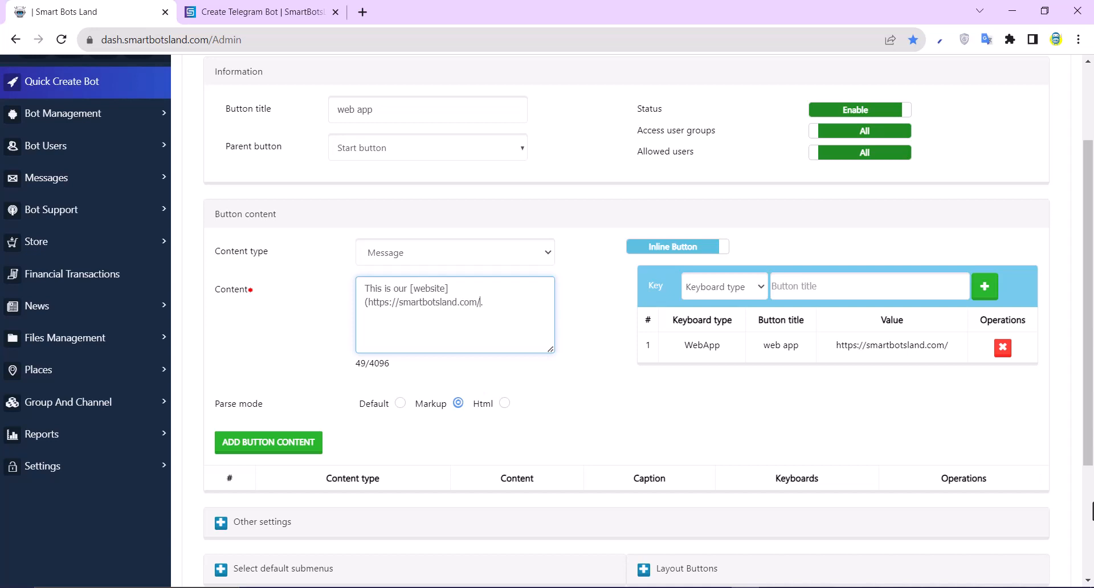
type(")")
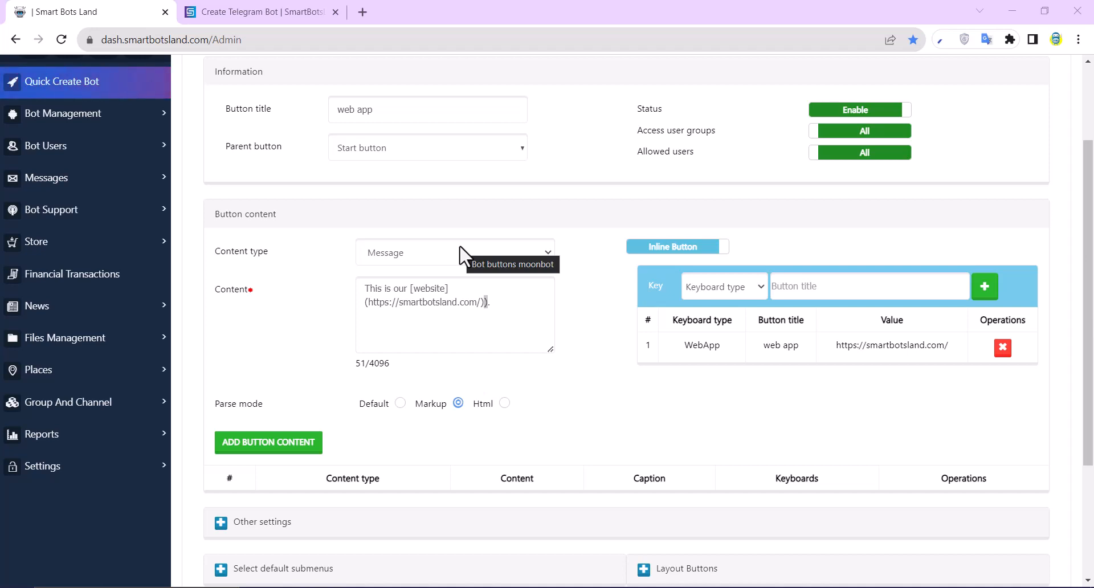
type("this is in Bold")
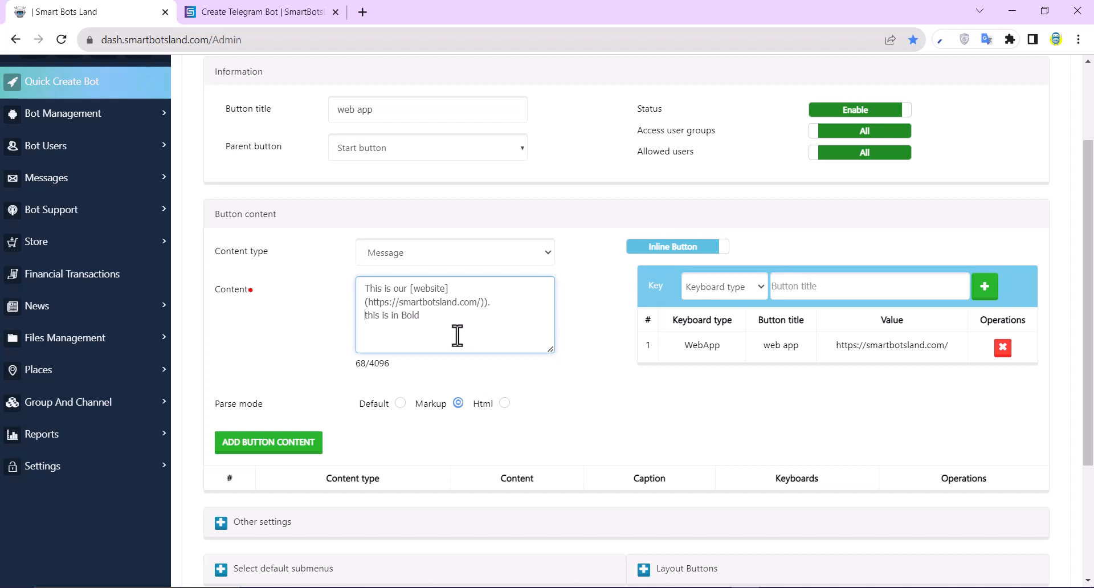
type("*this is in Bold*")
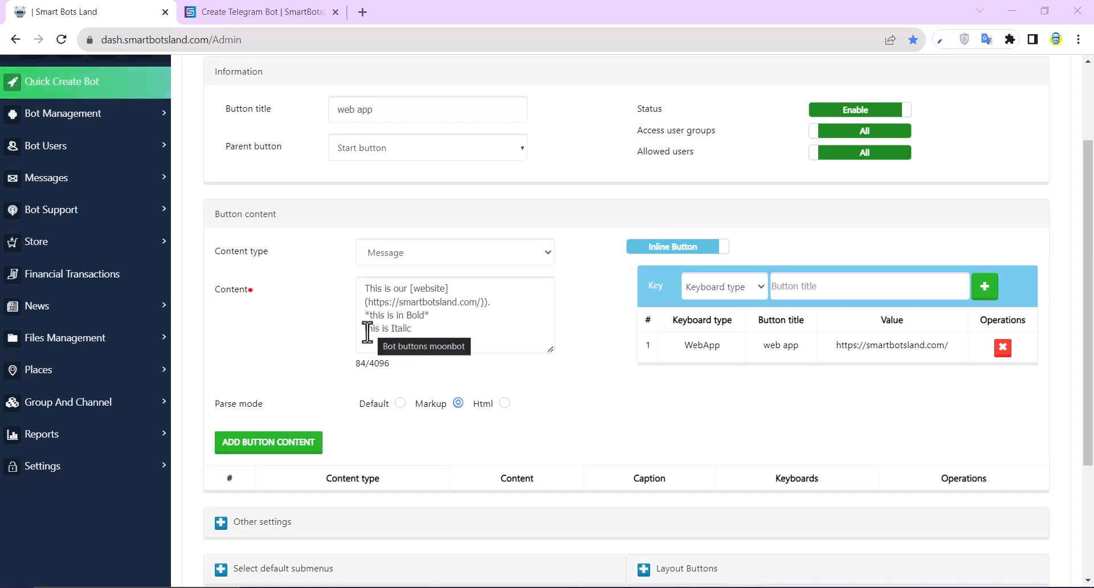
left_click(454, 314)
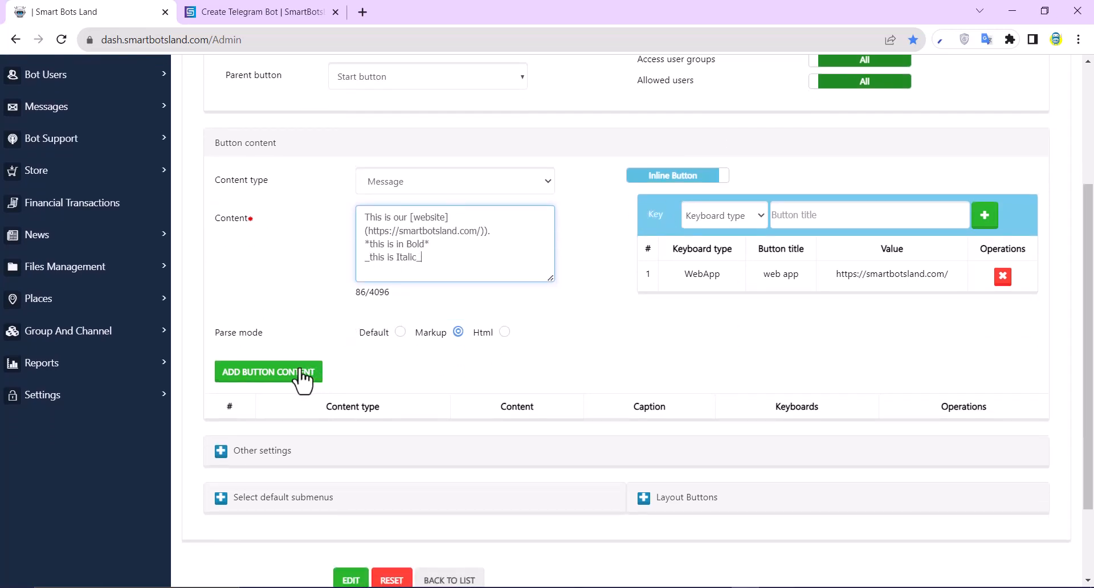
left_click(268, 372)
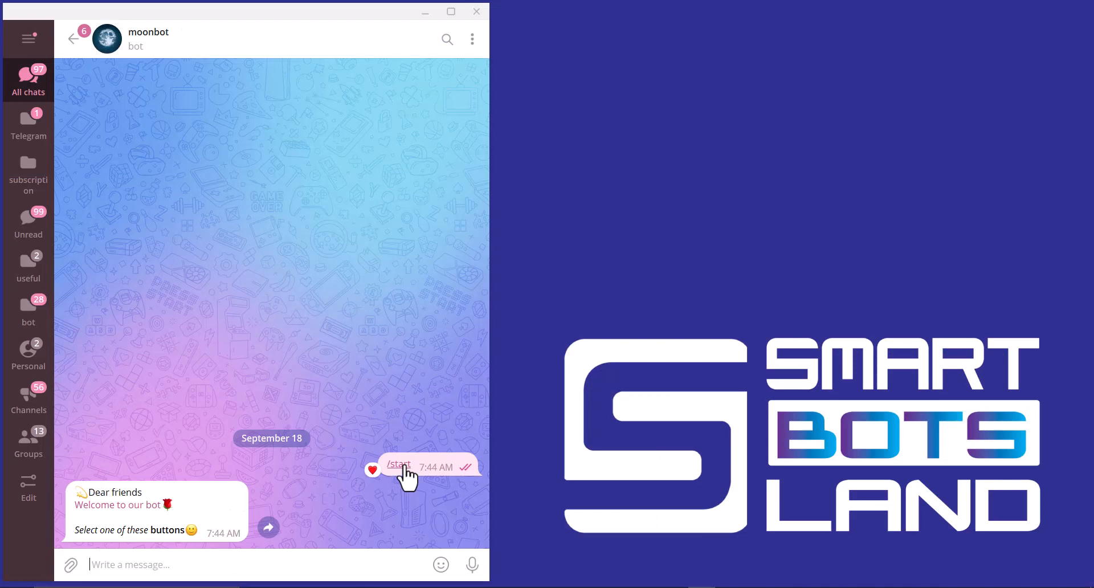
Step: Restart moonbot and tap web app to see the linked website word, bold and italic lines
left_click(398, 465)
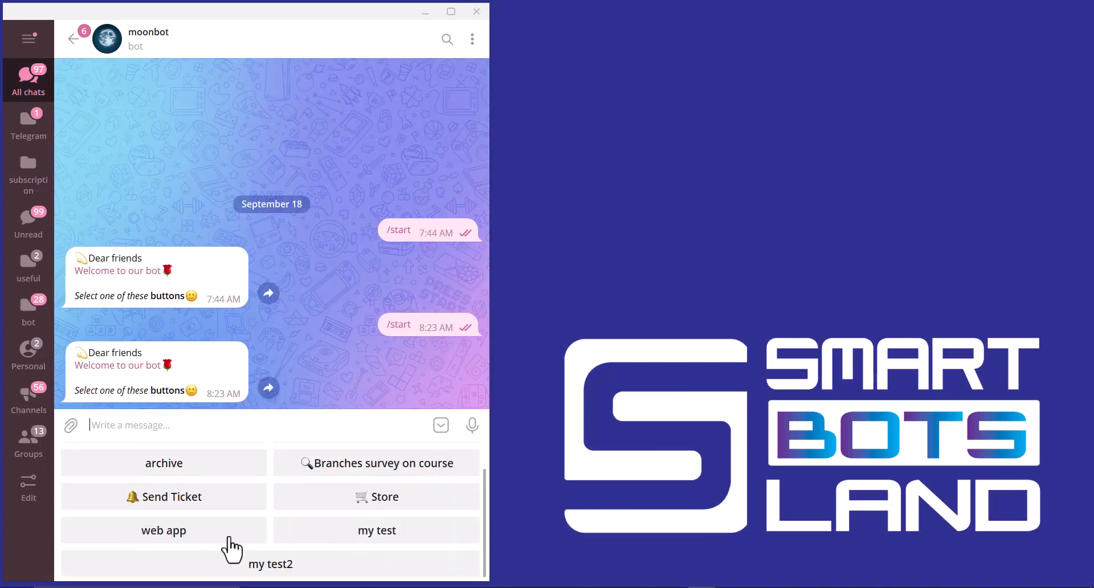
left_click(164, 530)
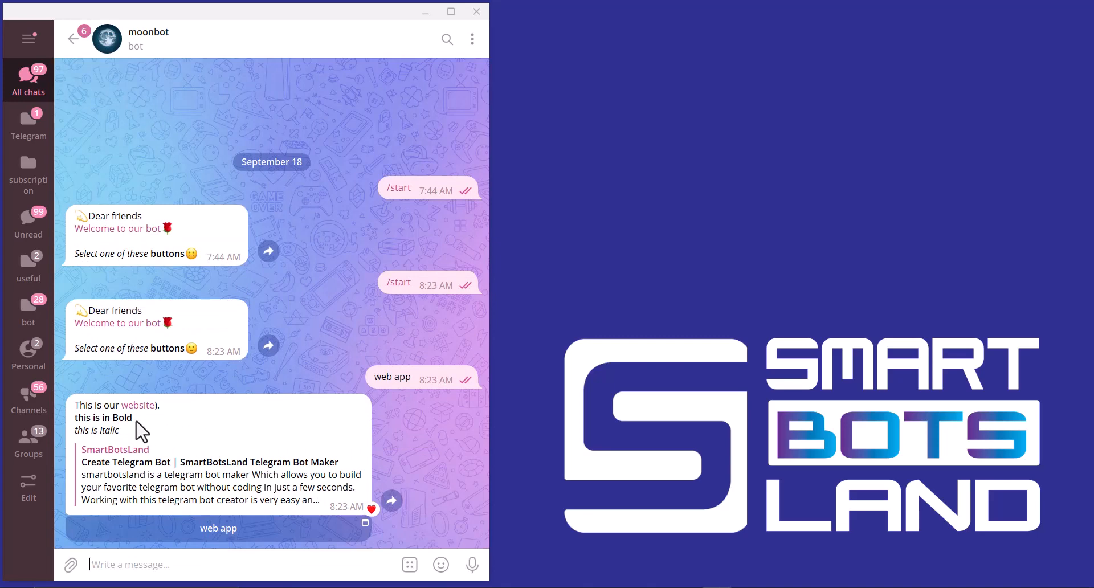
mouse_move(124, 445)
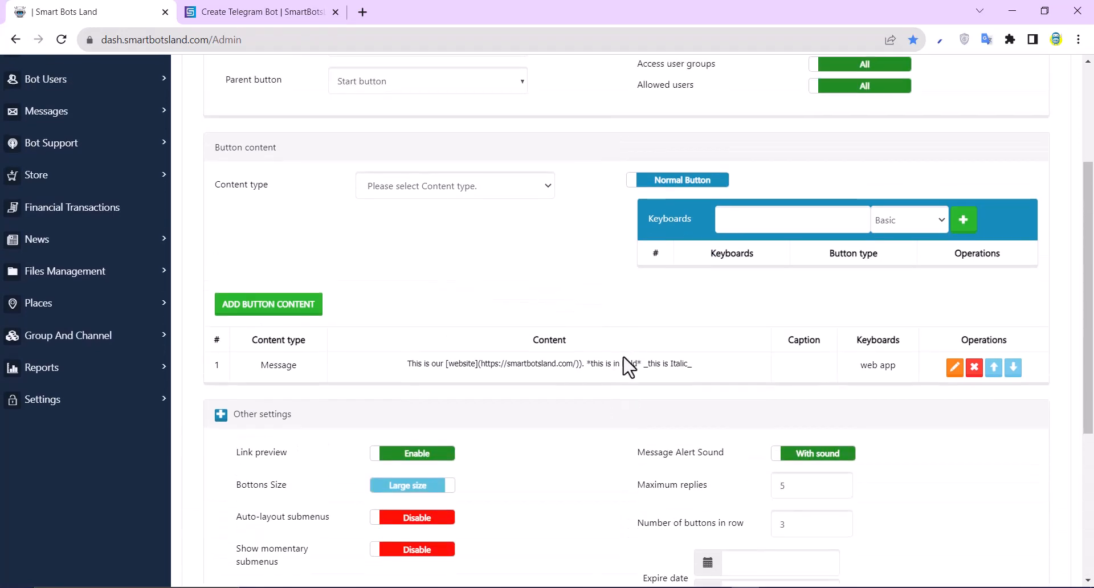
Step: Set Link preview to Disable for the web app message and save, confirming with OK
scroll("down", 3)
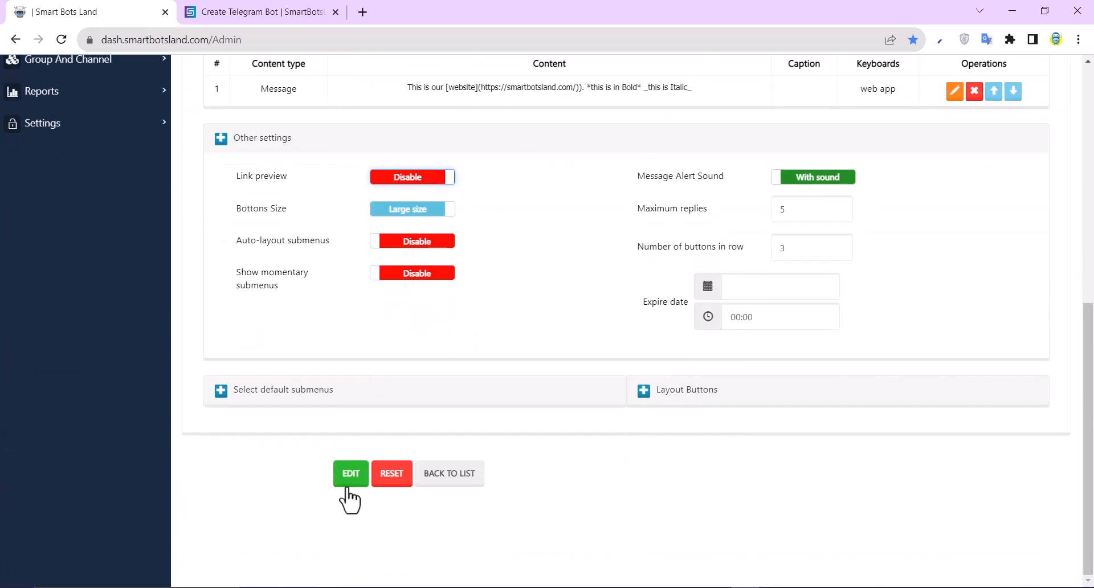
left_click(350, 477)
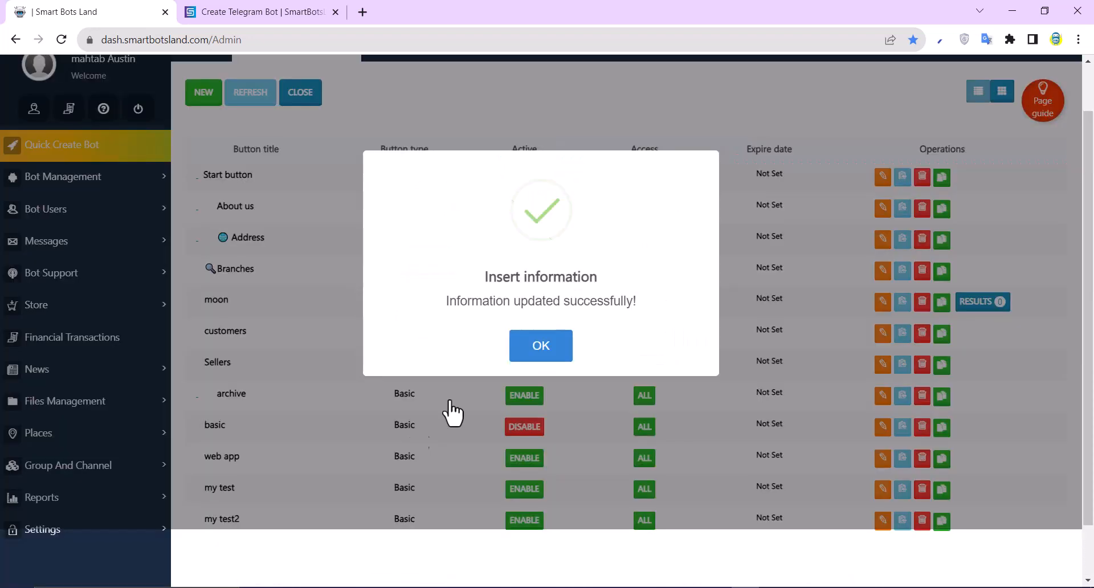
left_click(540, 345)
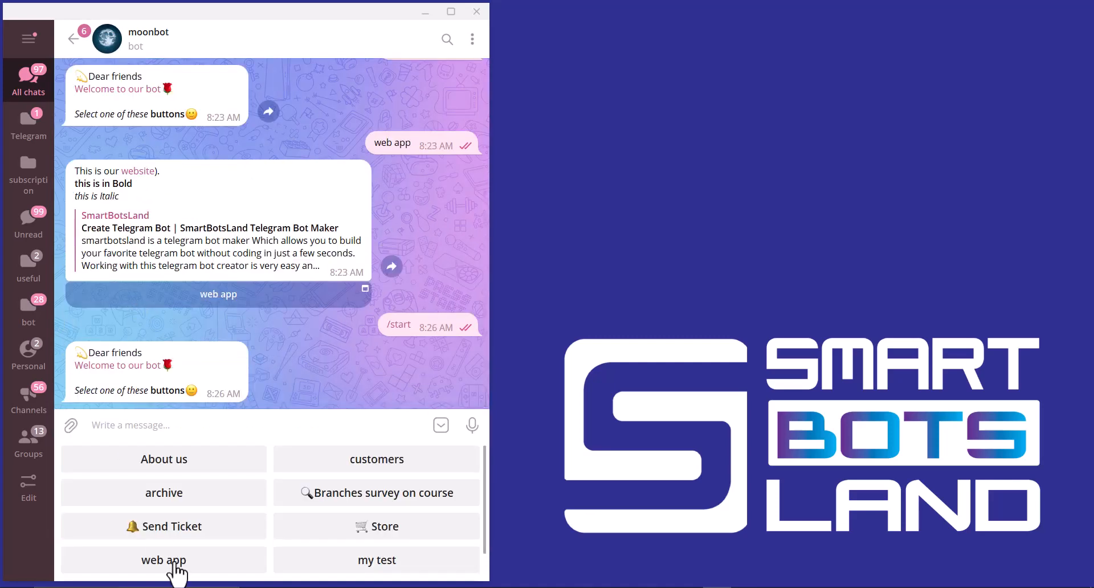
Step: Tap web app in moonbot to get the reply without the website preview card
left_click(163, 559)
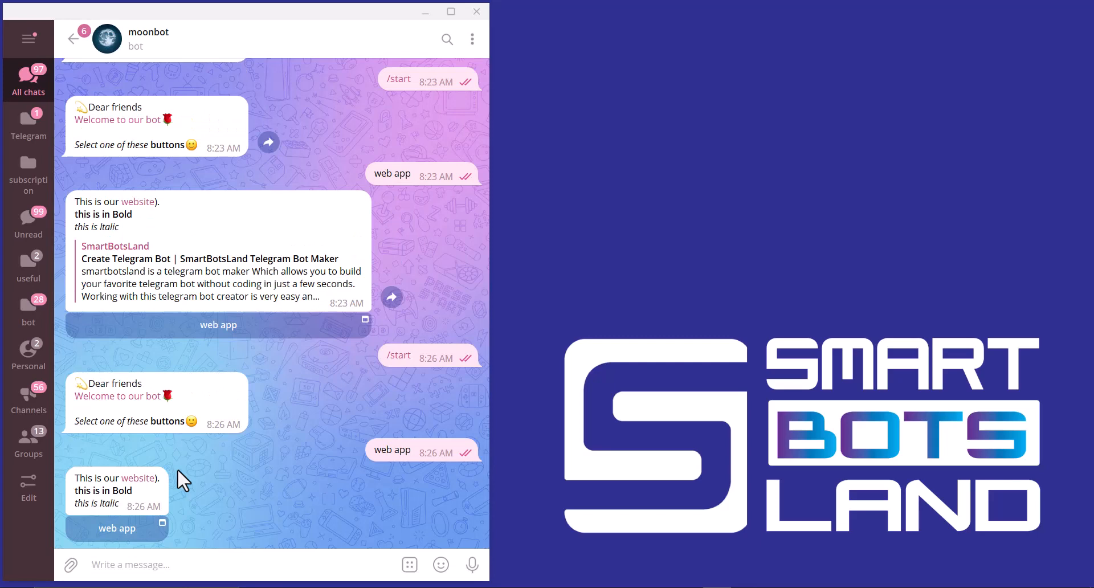
mouse_move(856, 236)
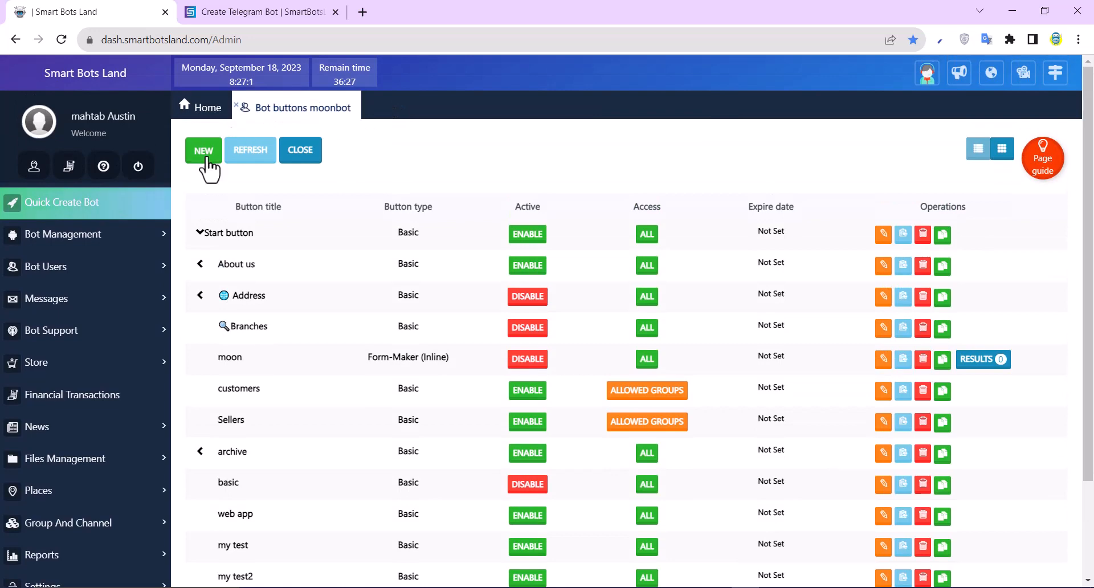
Step: Create a new basic button titled shop and reach the Parent button choices
left_click(203, 150)
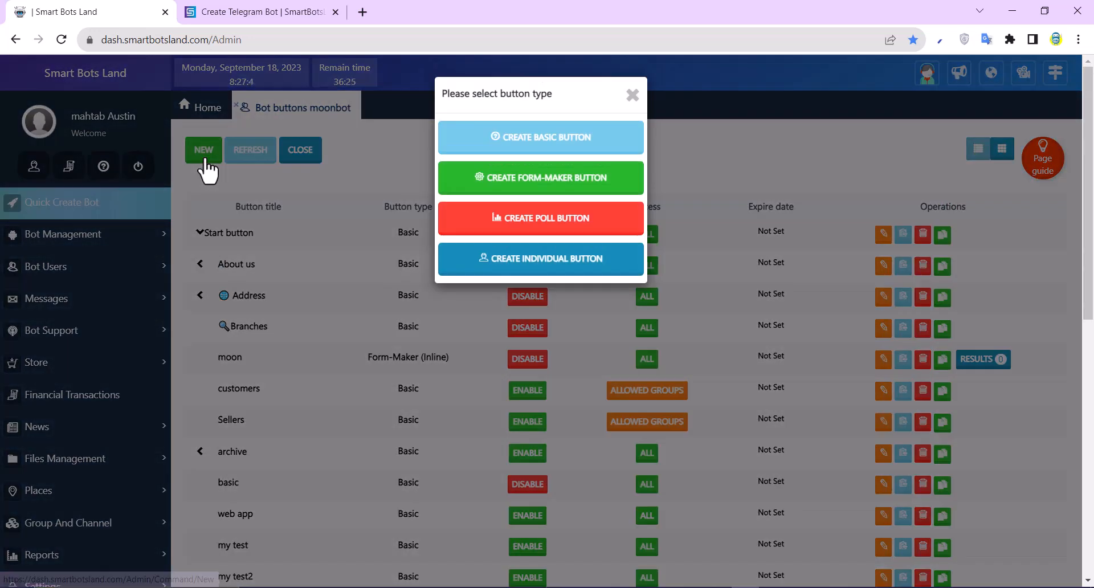
mouse_move(758, 124)
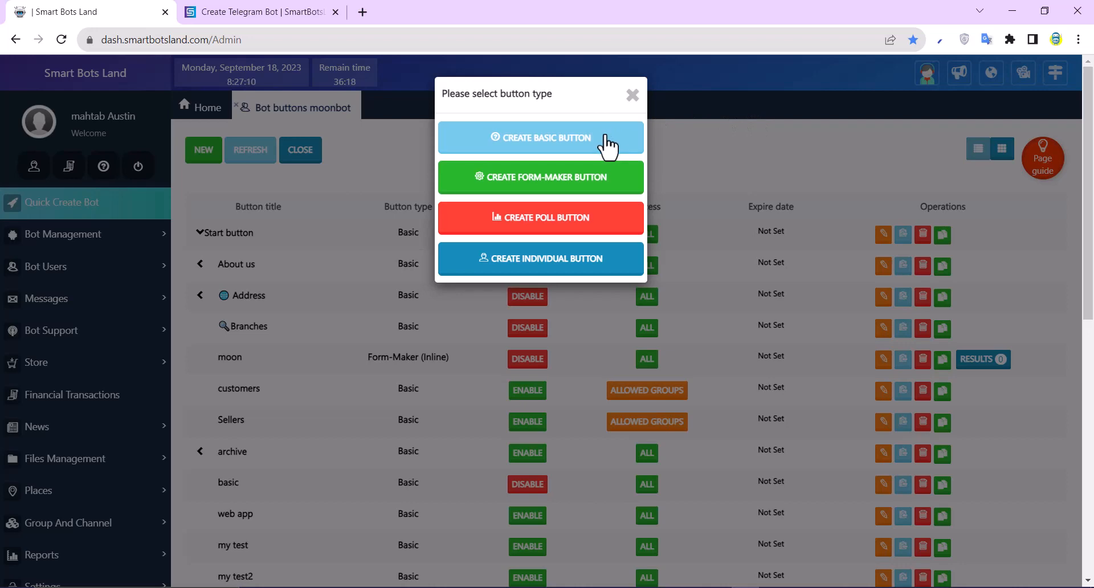
left_click(540, 138)
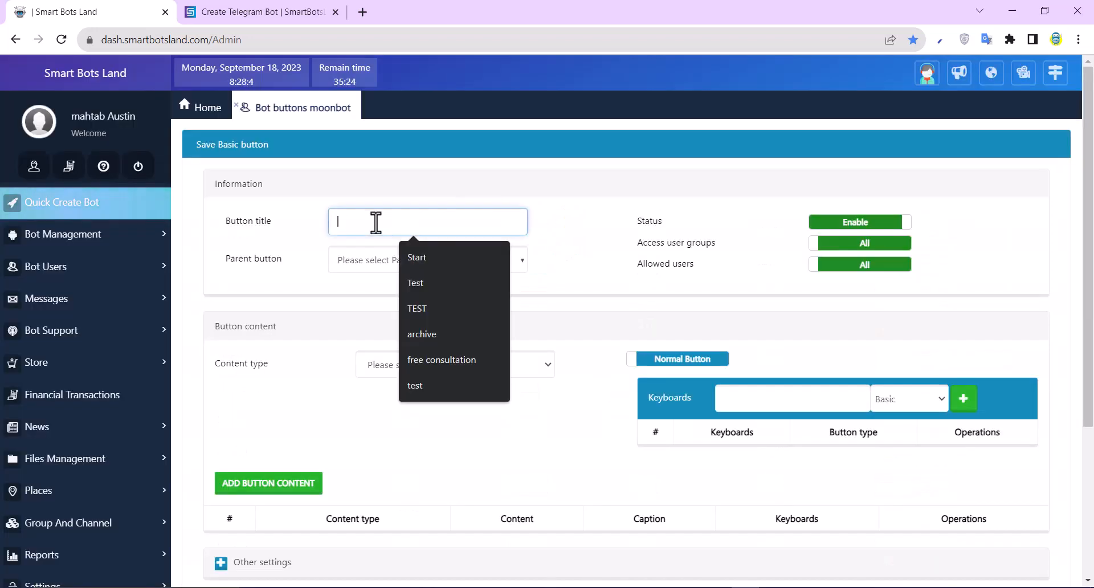
type("sh")
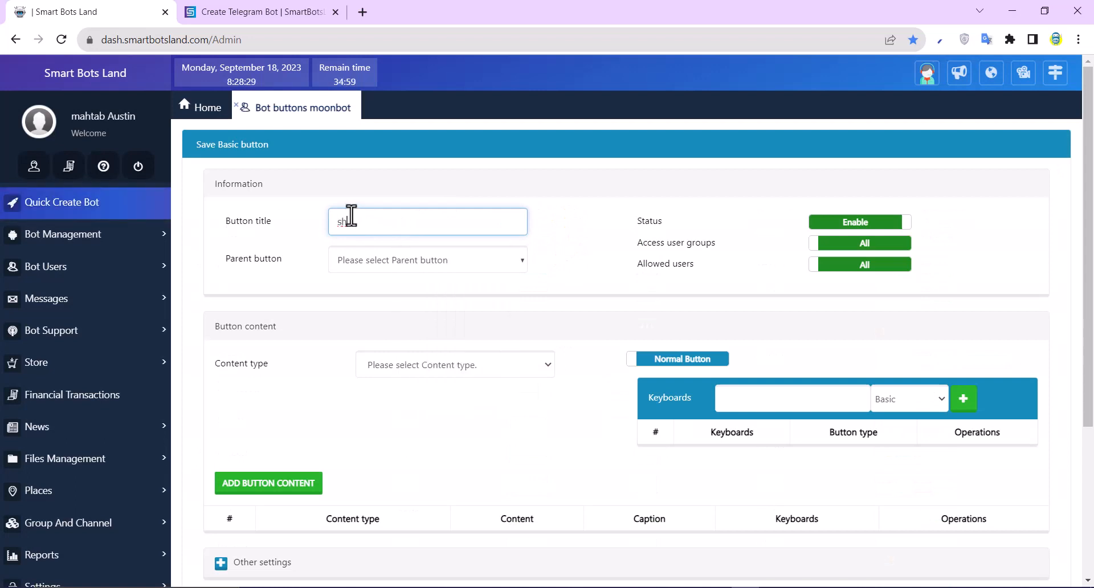
left_click(426, 260)
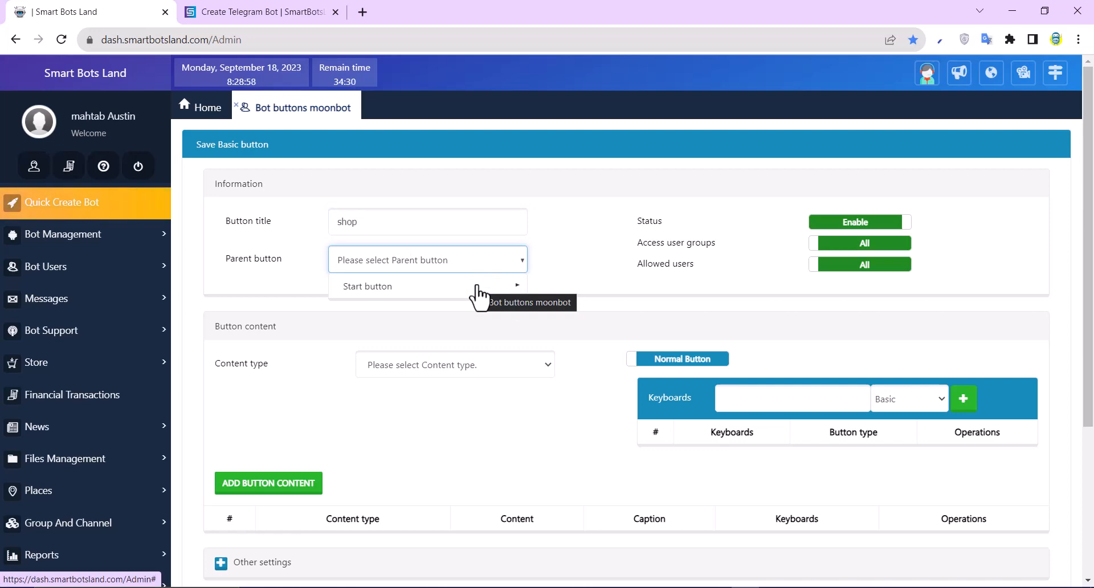
Step: Set the shop button's content type to Message with Html parse mode
scroll("down", 3)
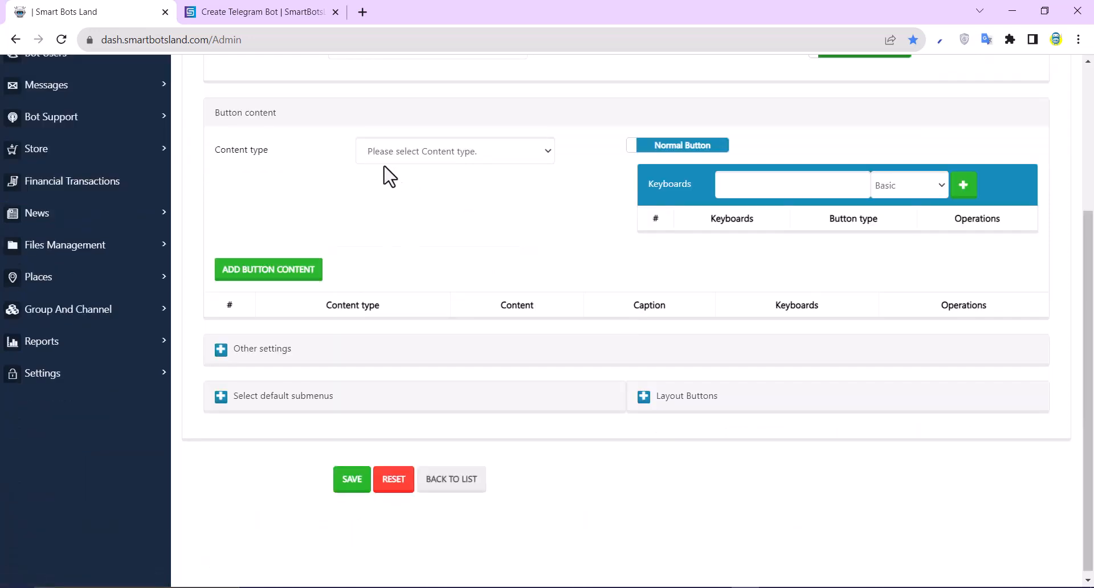
left_click(455, 150)
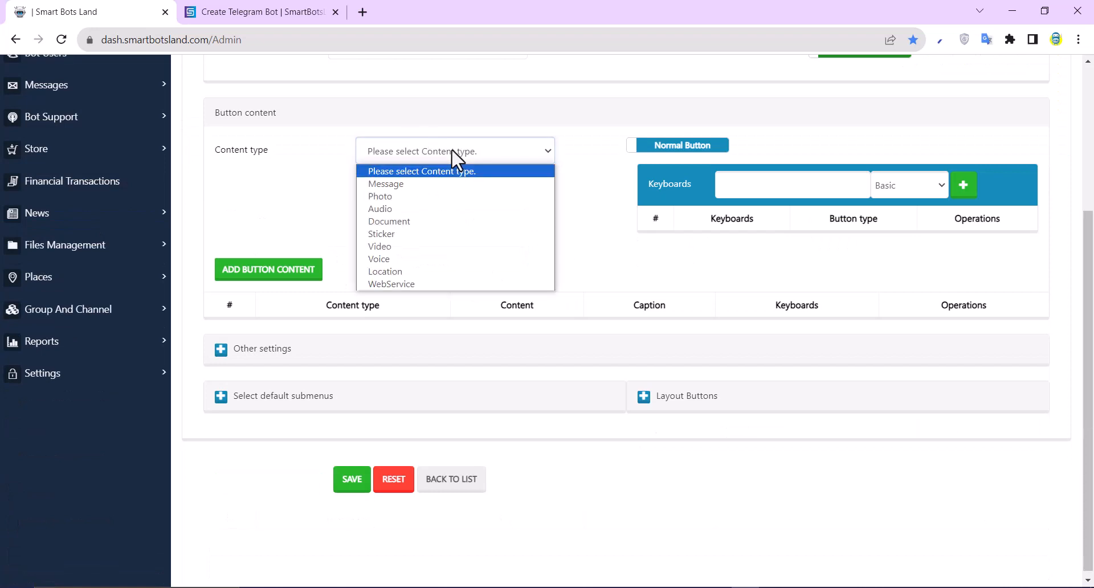
left_click(386, 183)
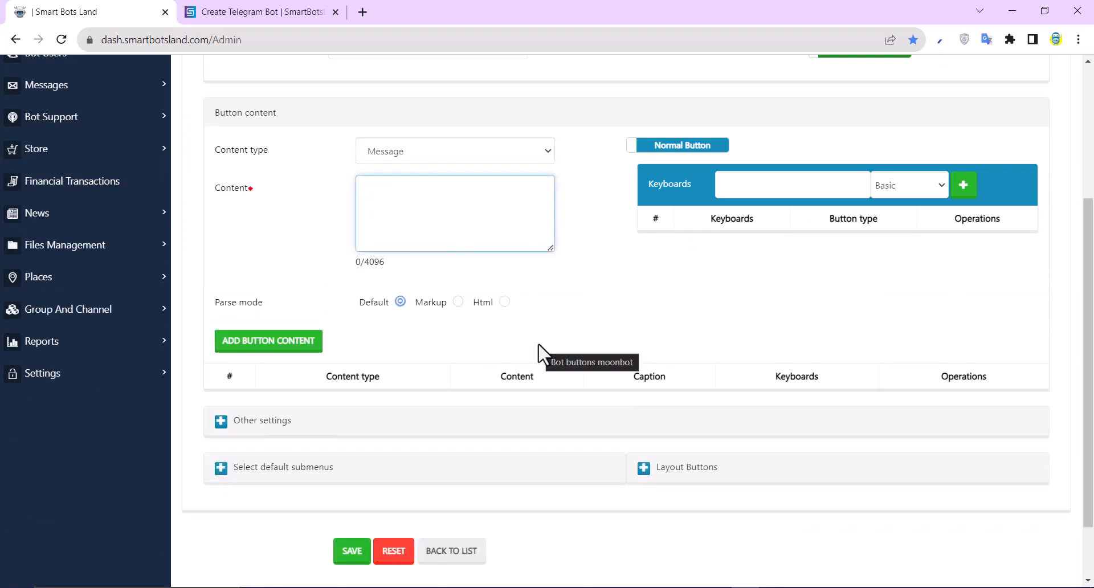
mouse_move(505, 310)
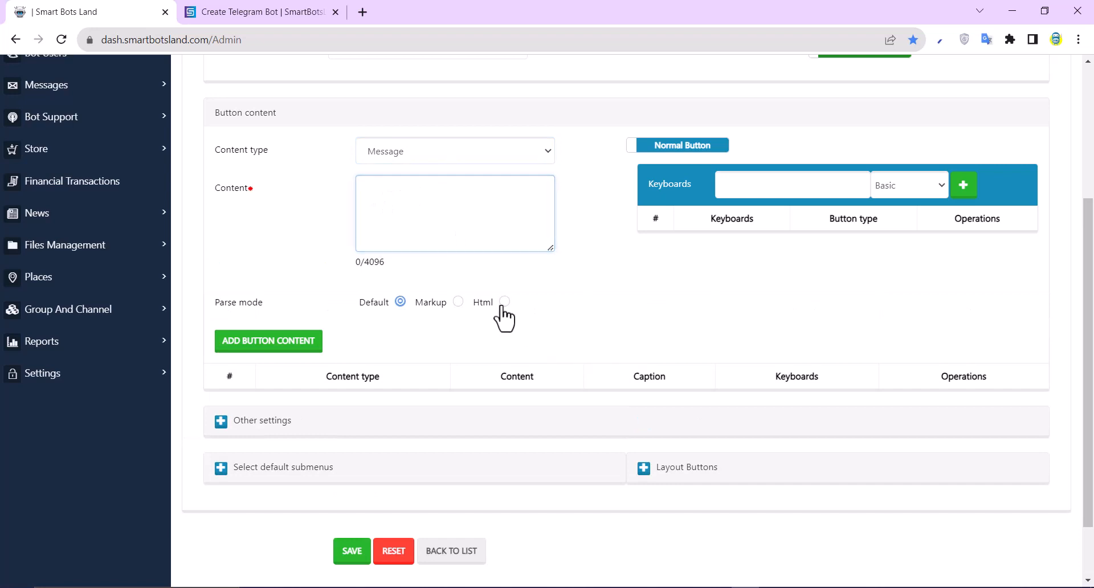
left_click(504, 301)
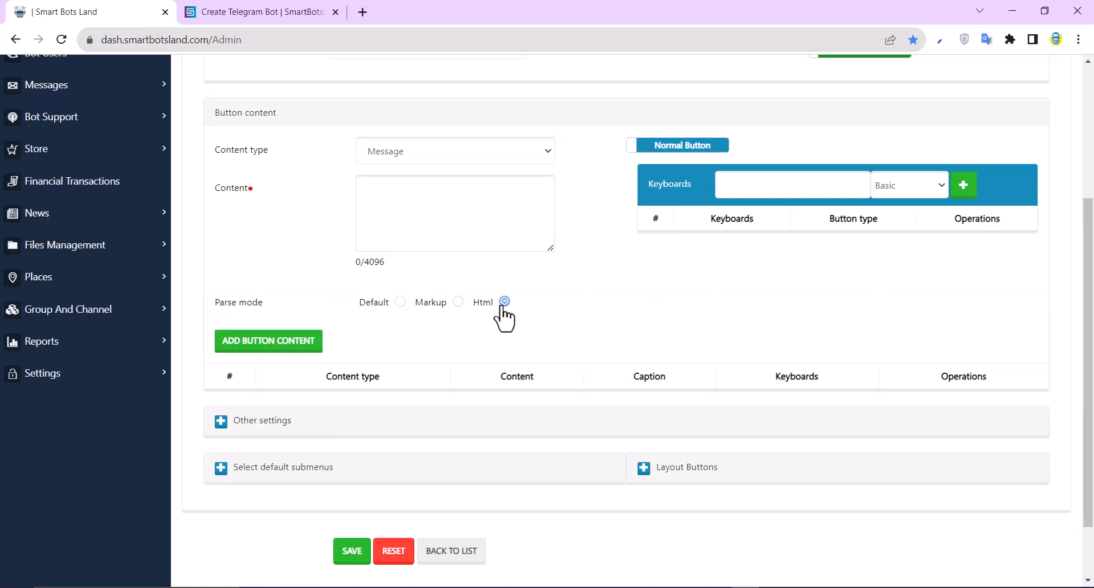
left_click(504, 301)
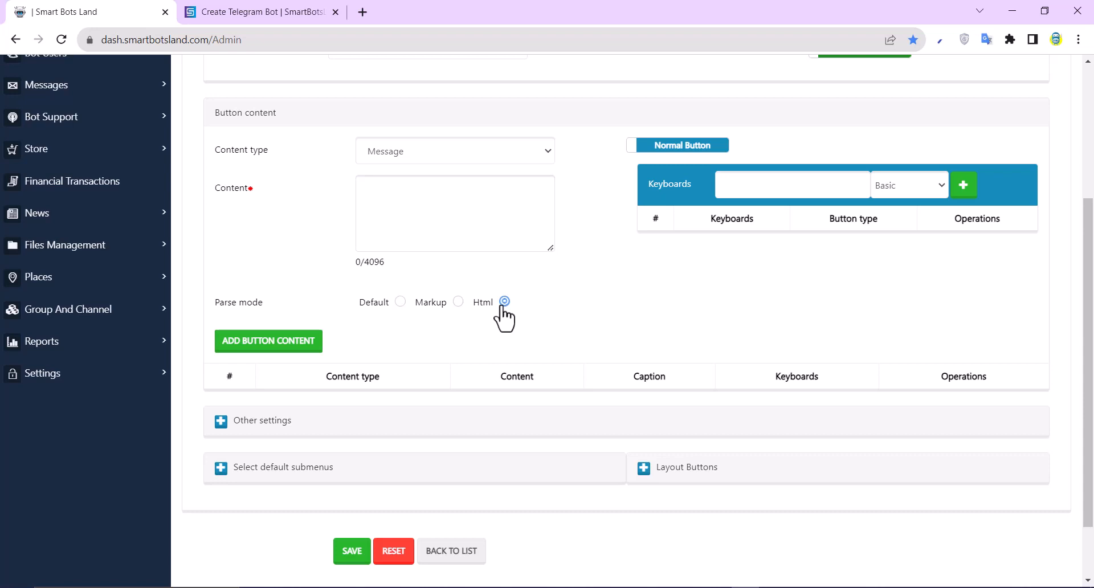
type("This is <a href=\"https://smartbotsland.com\"> my bot</a>")
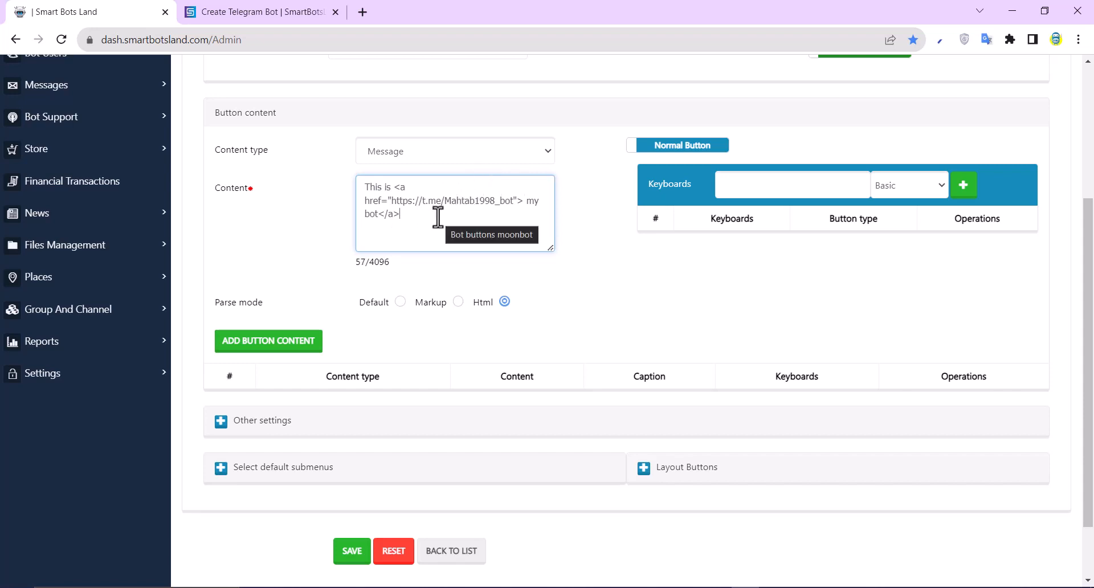
left_click(268, 340)
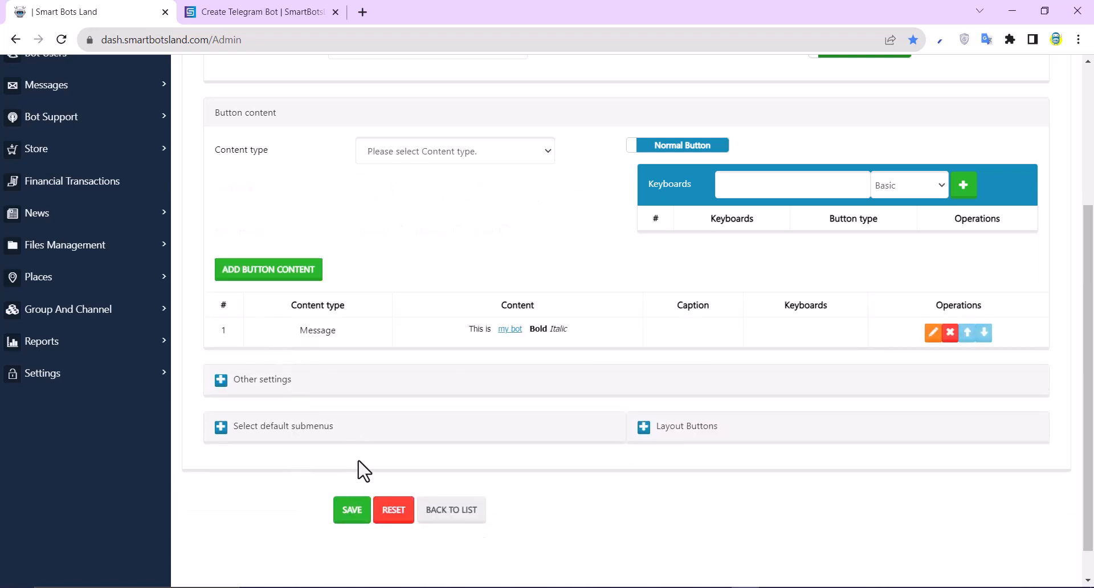
left_click(352, 509)
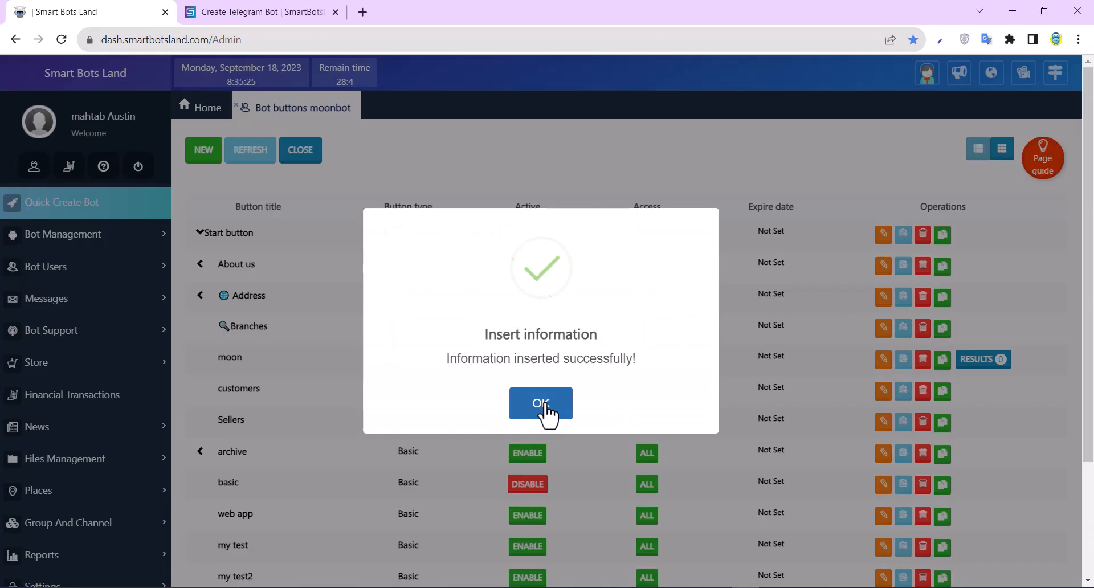
left_click(540, 405)
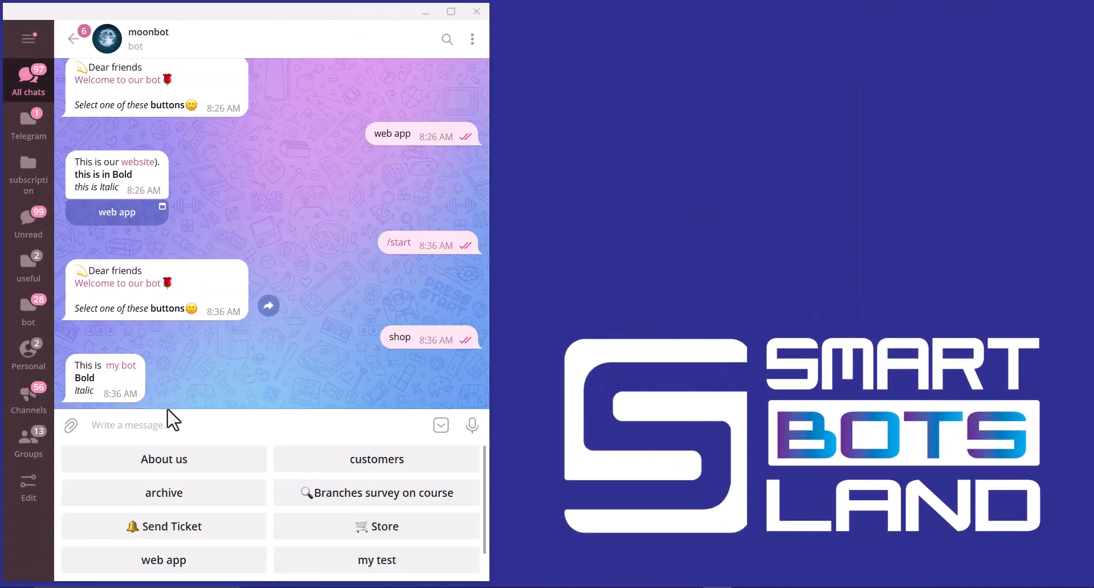
mouse_move(182, 370)
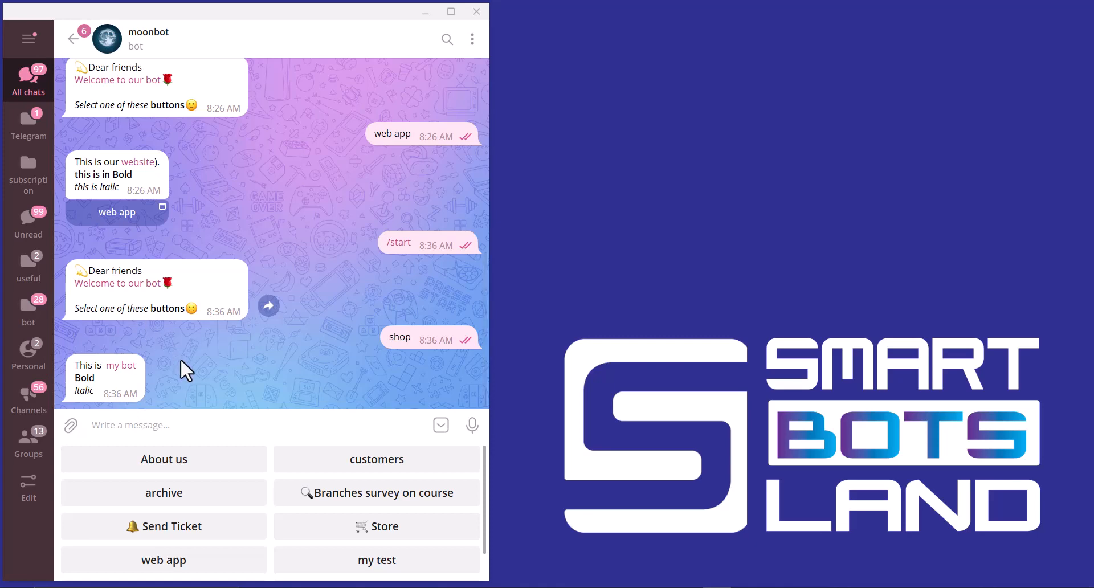